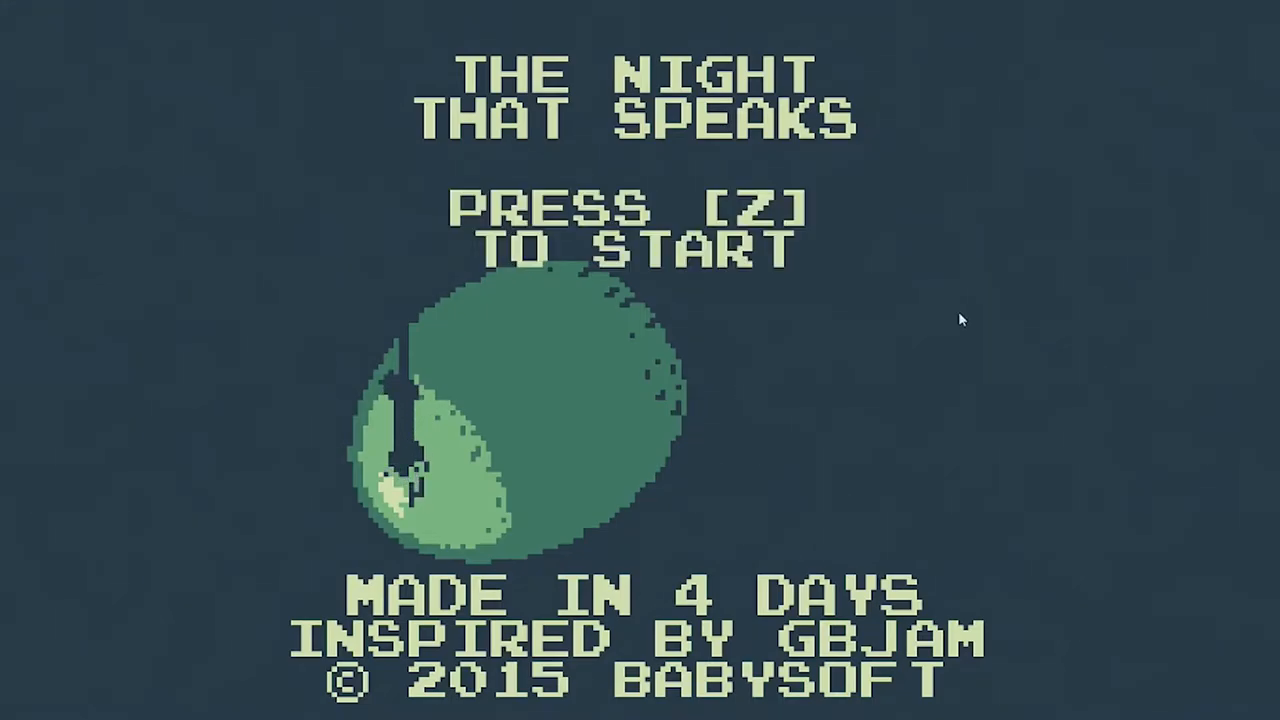
{"action": "mouse_move", "coordinate": [978, 405]}
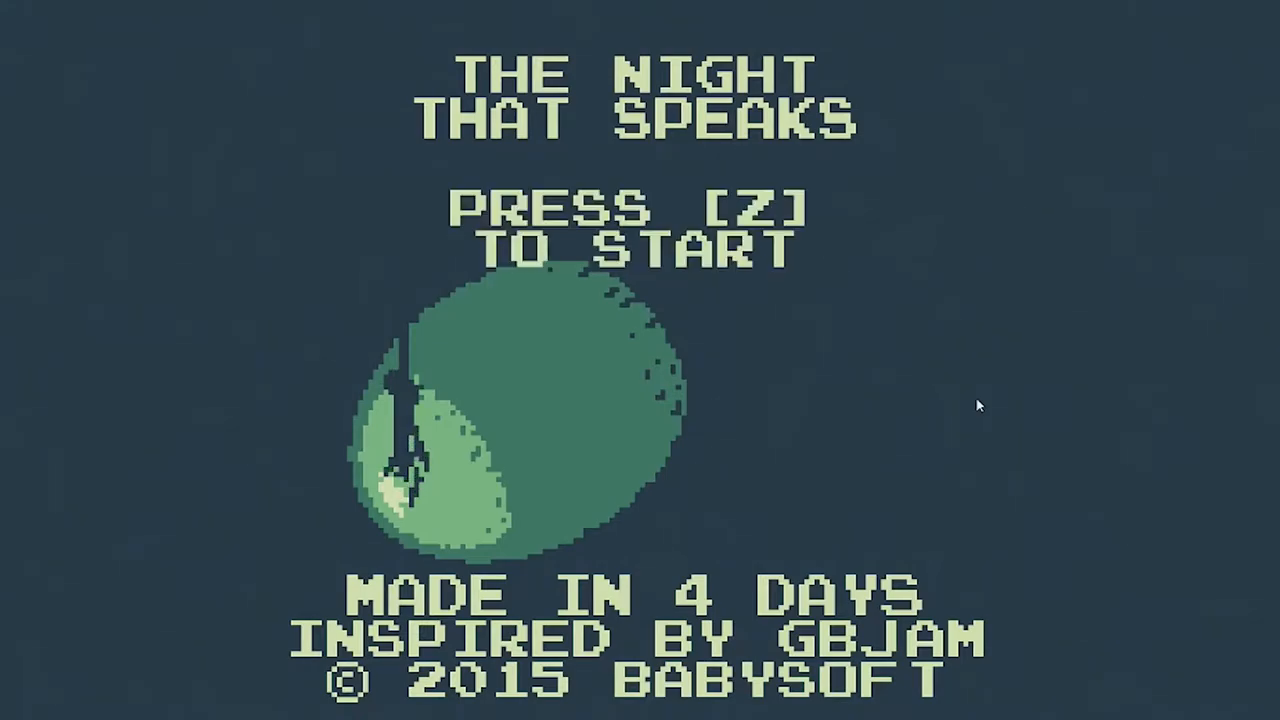
{"action": "key", "text": "z"}
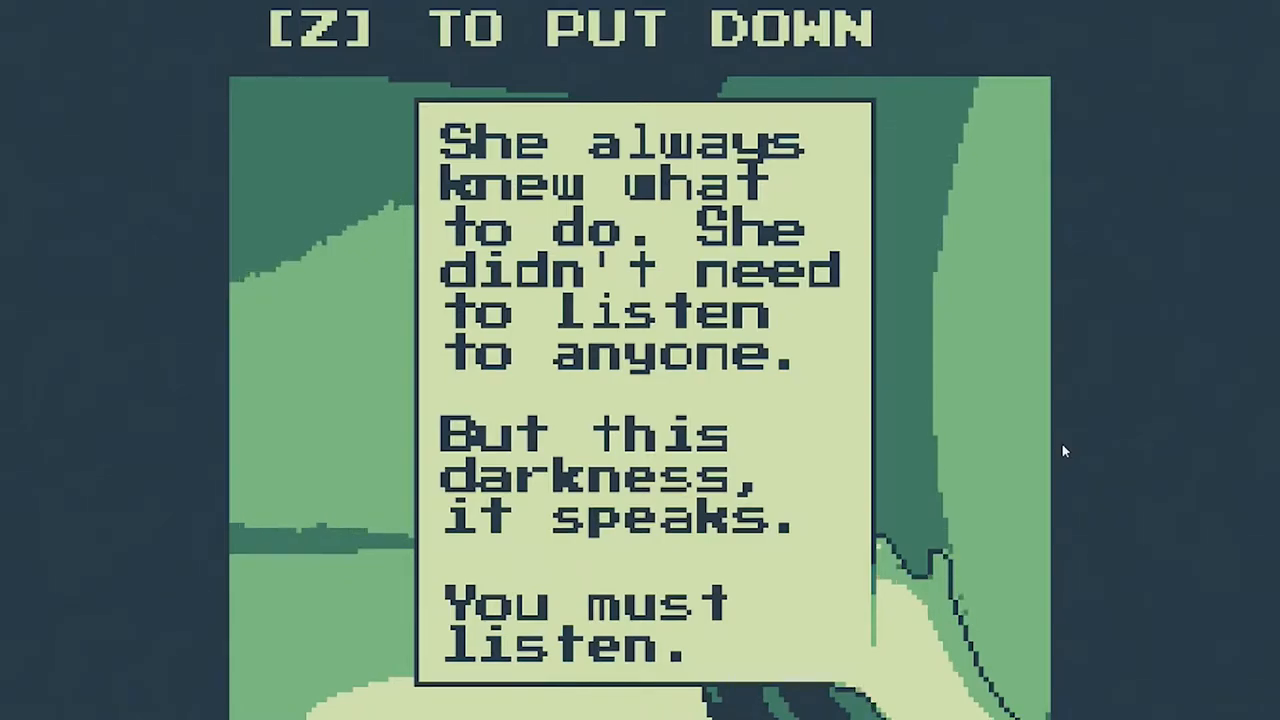
{"action": "key", "text": "z"}
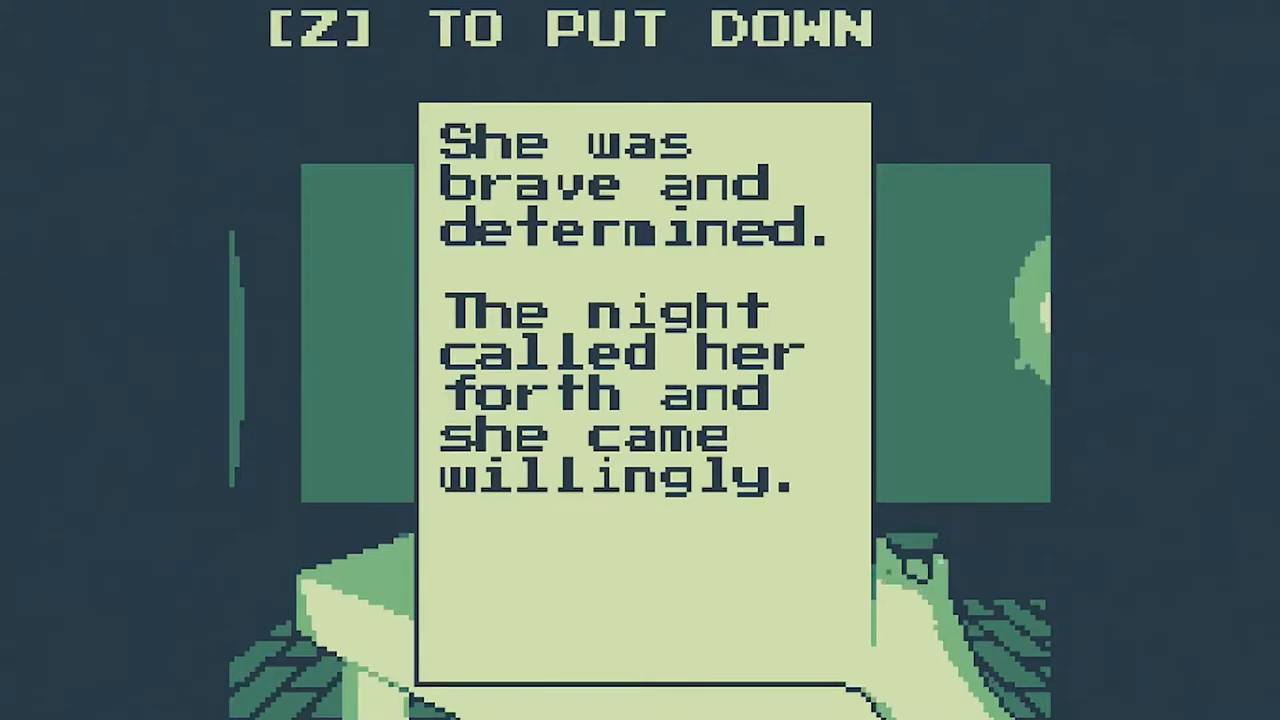
{"action": "key", "text": "z"}
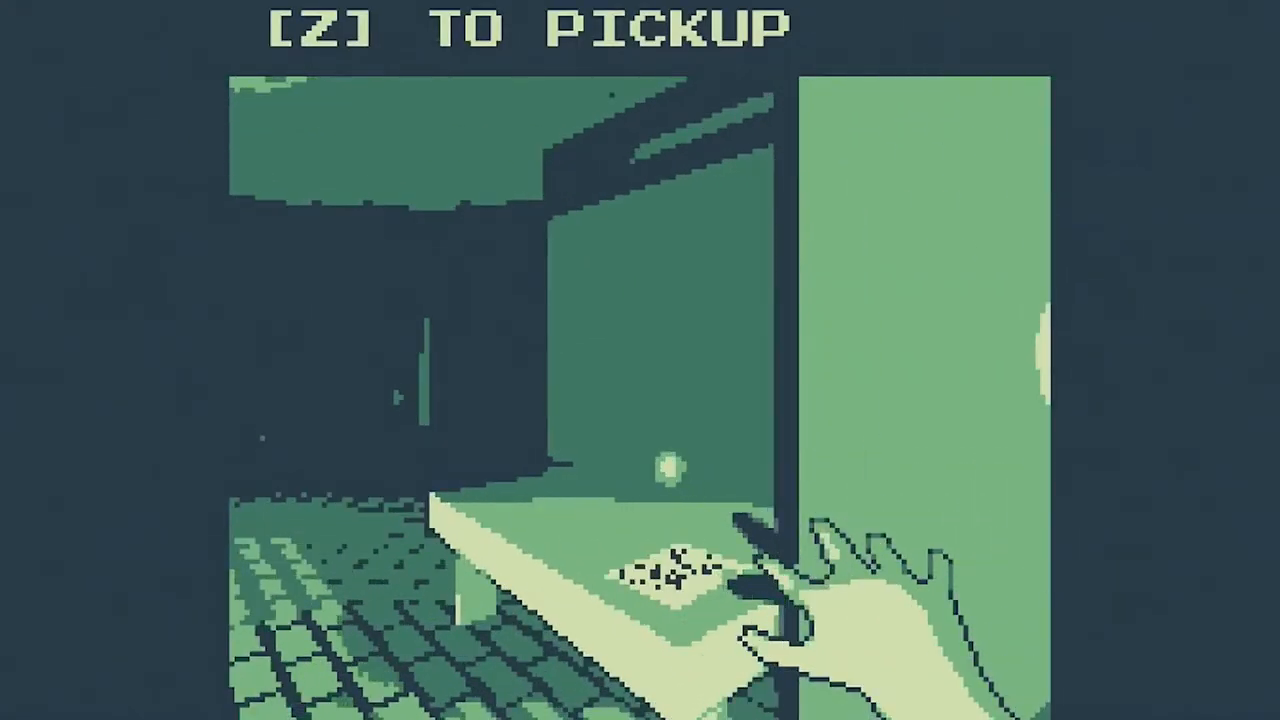
{"action": "key", "text": "z"}
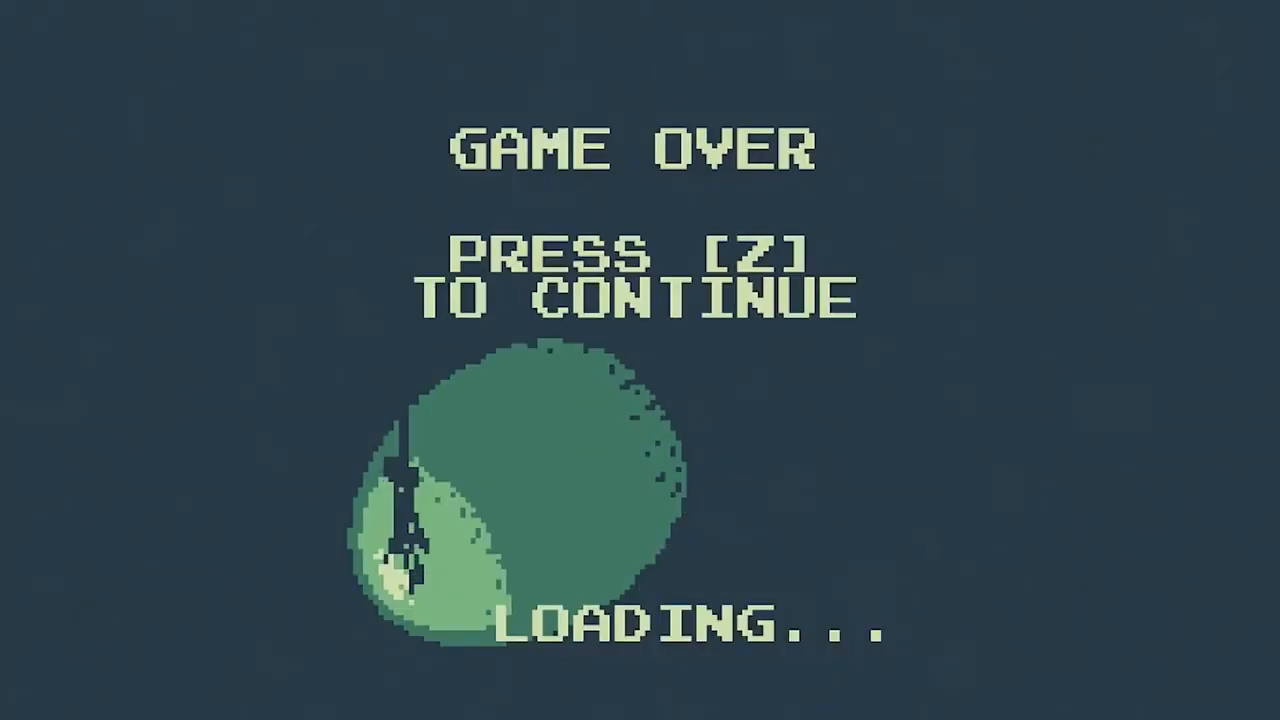
{"action": "key", "text": "z"}
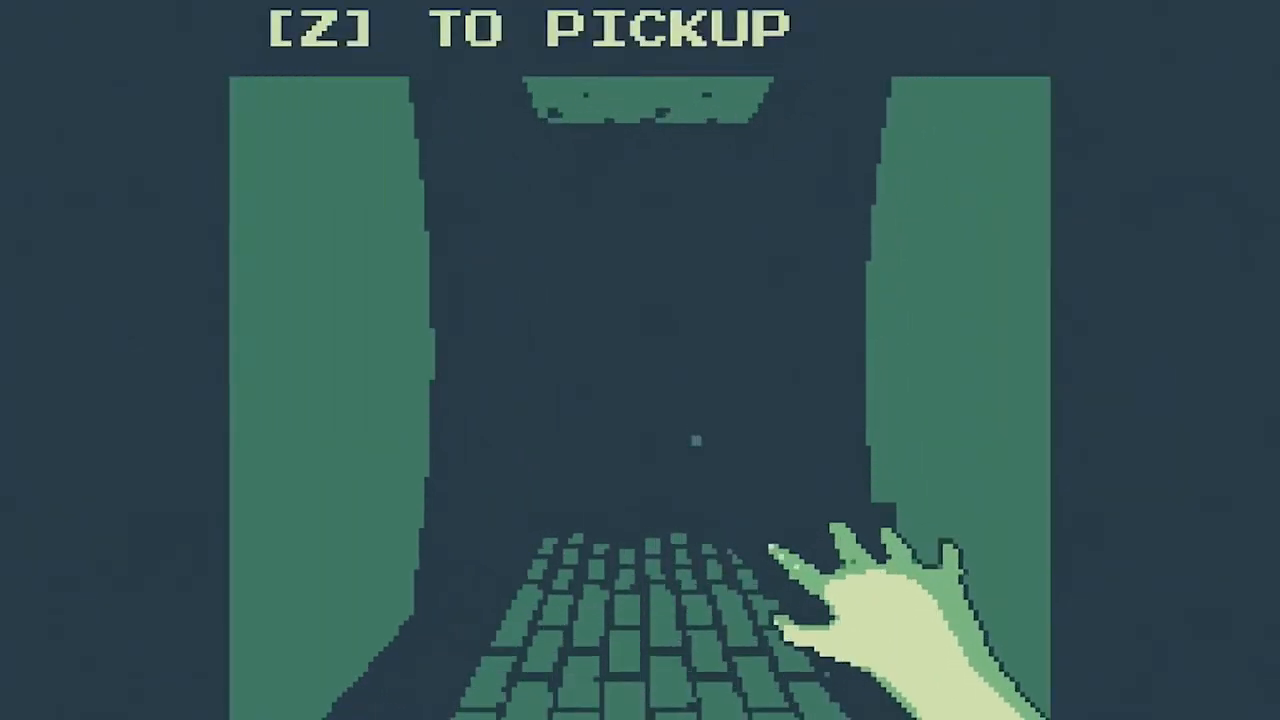
{"action": "key", "text": "w"}
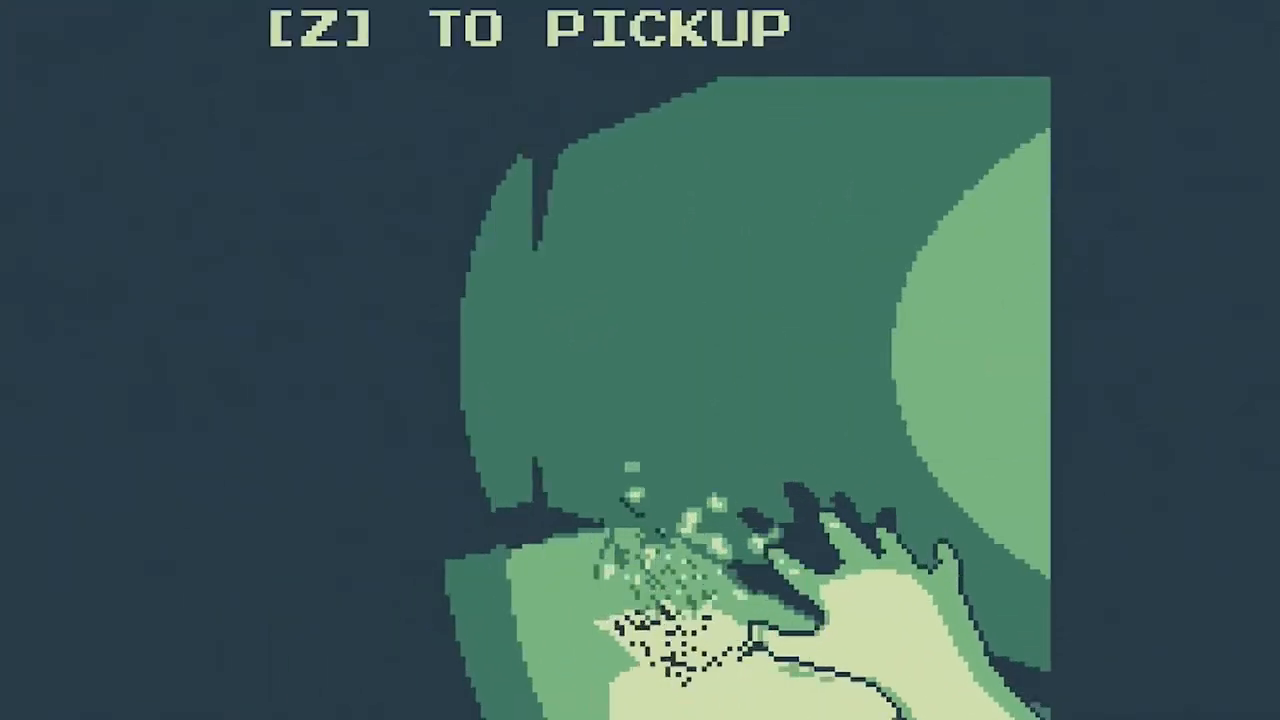
{"action": "key", "text": "z"}
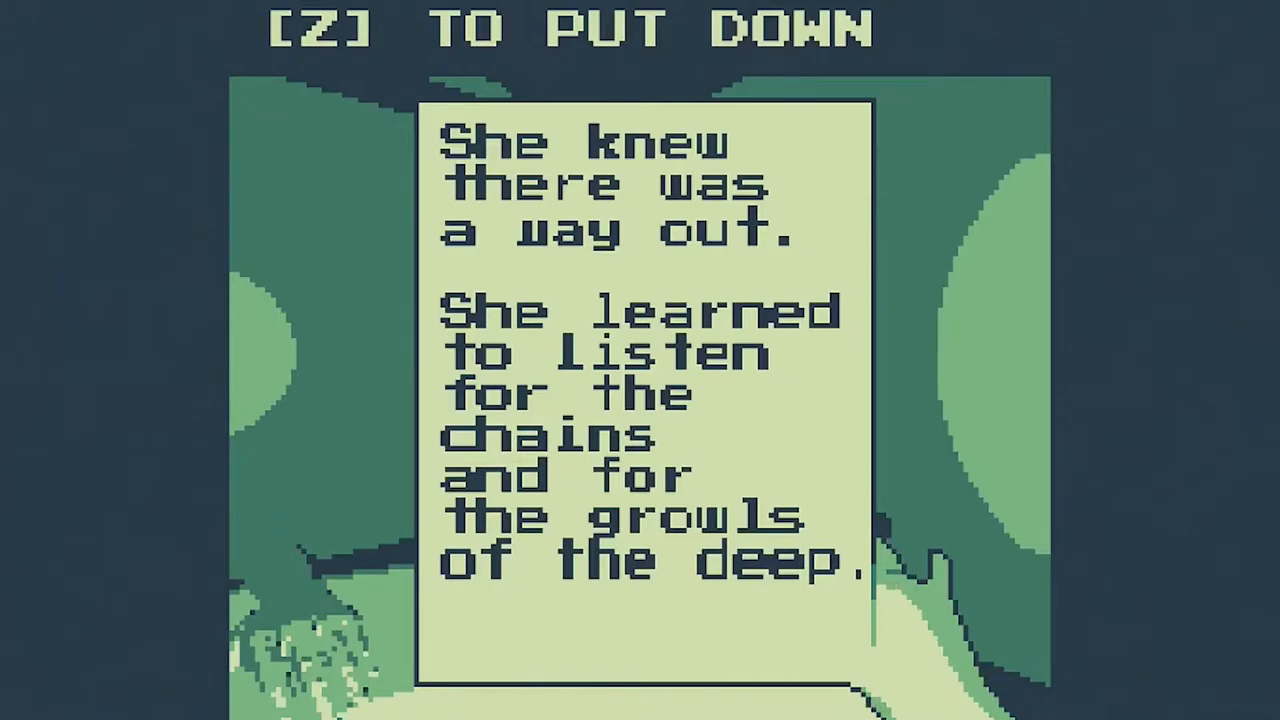
{"action": "key", "text": "z"}
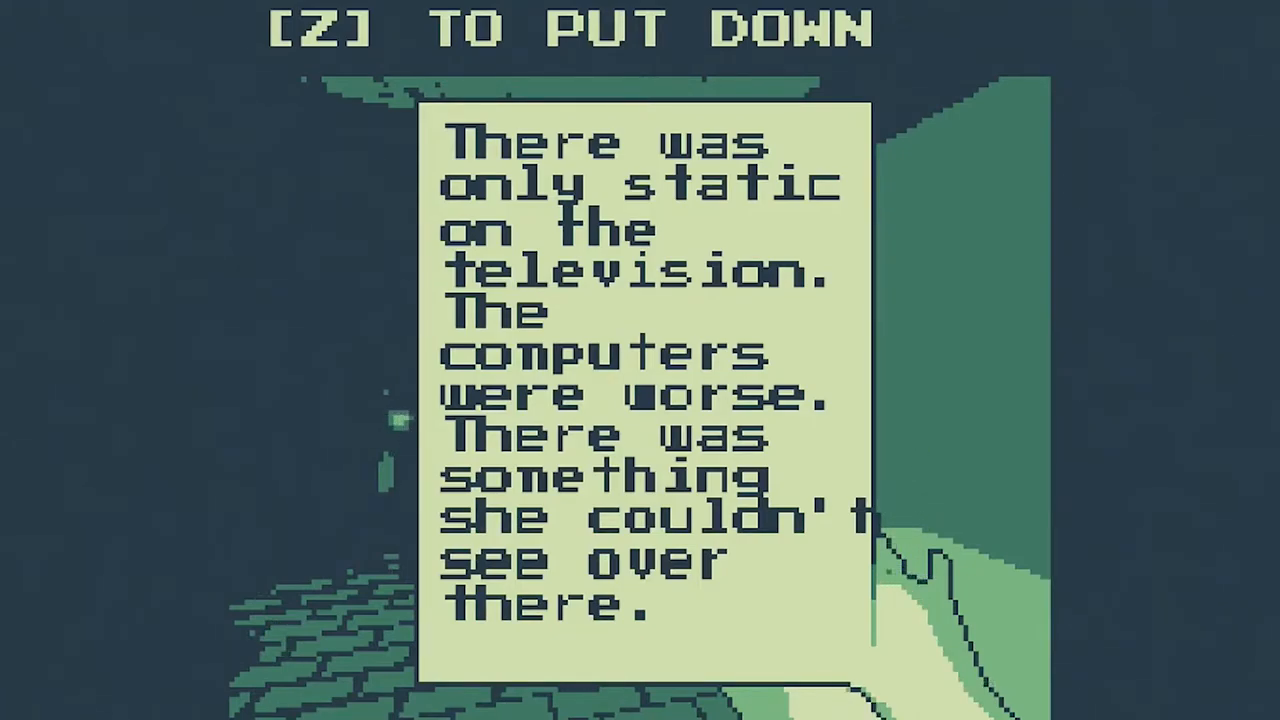
{"action": "key", "text": "z"}
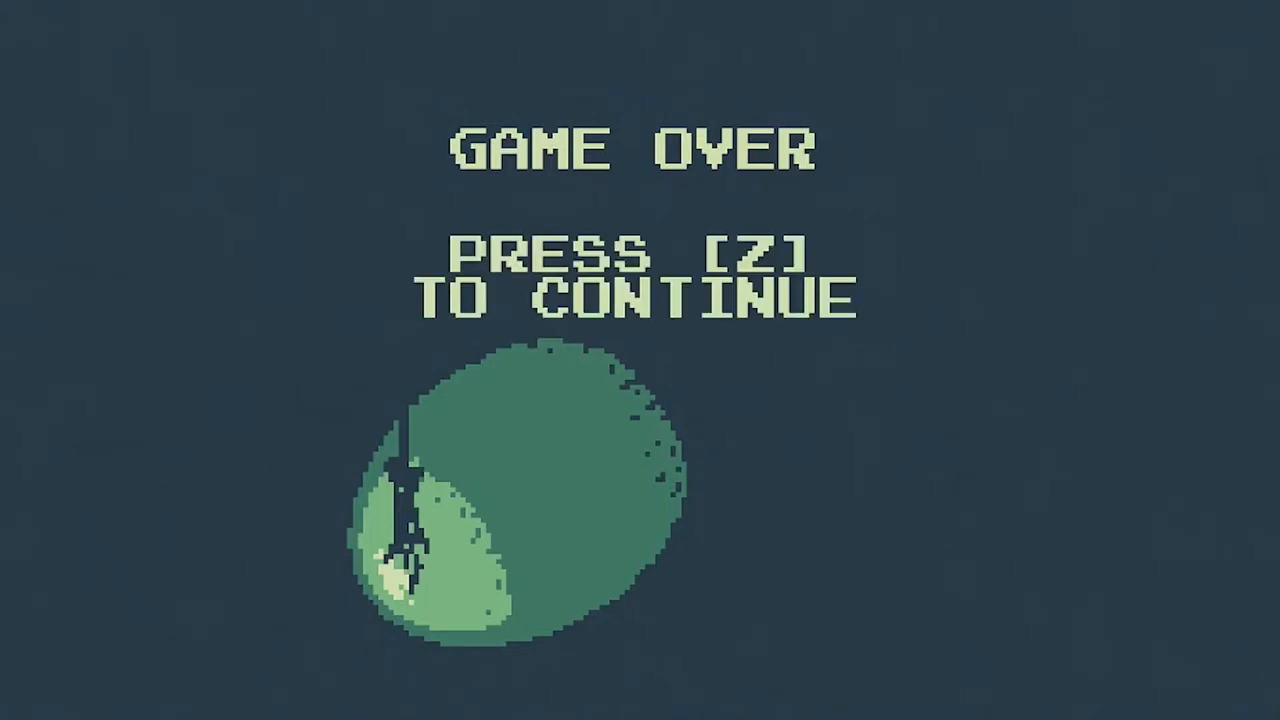
{"action": "key", "text": "z"}
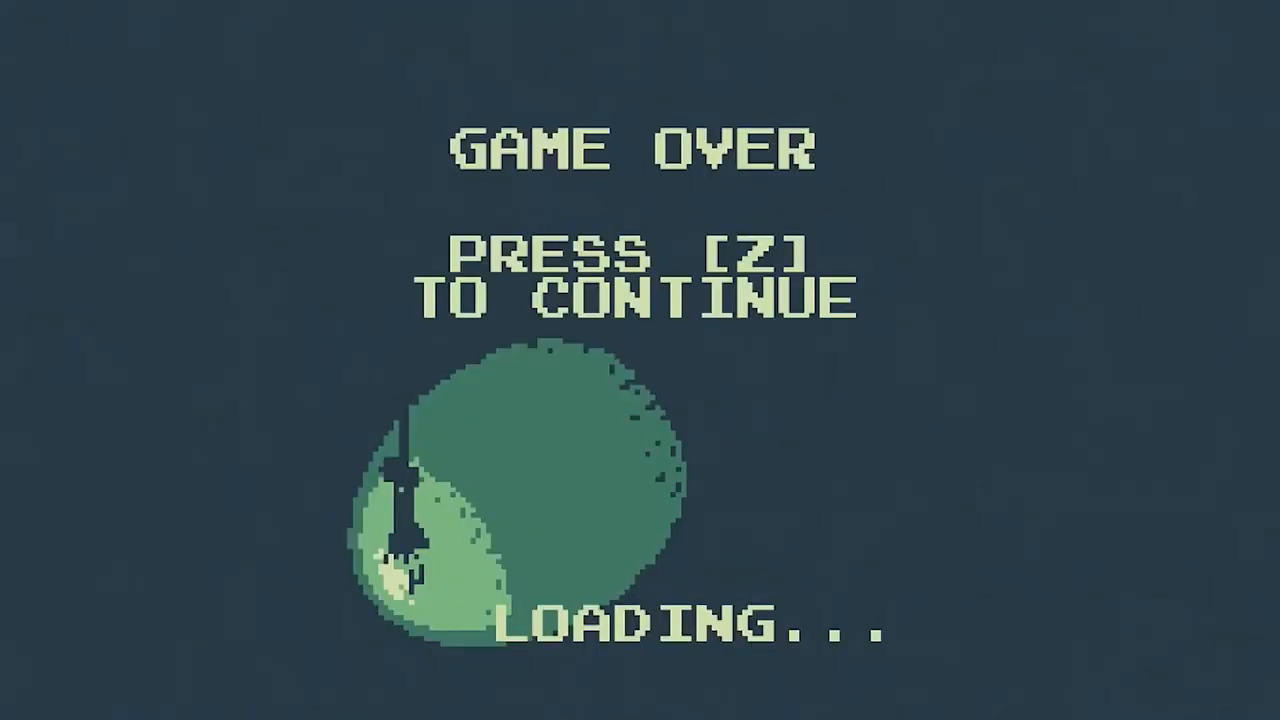
{"action": "key", "text": "z"}
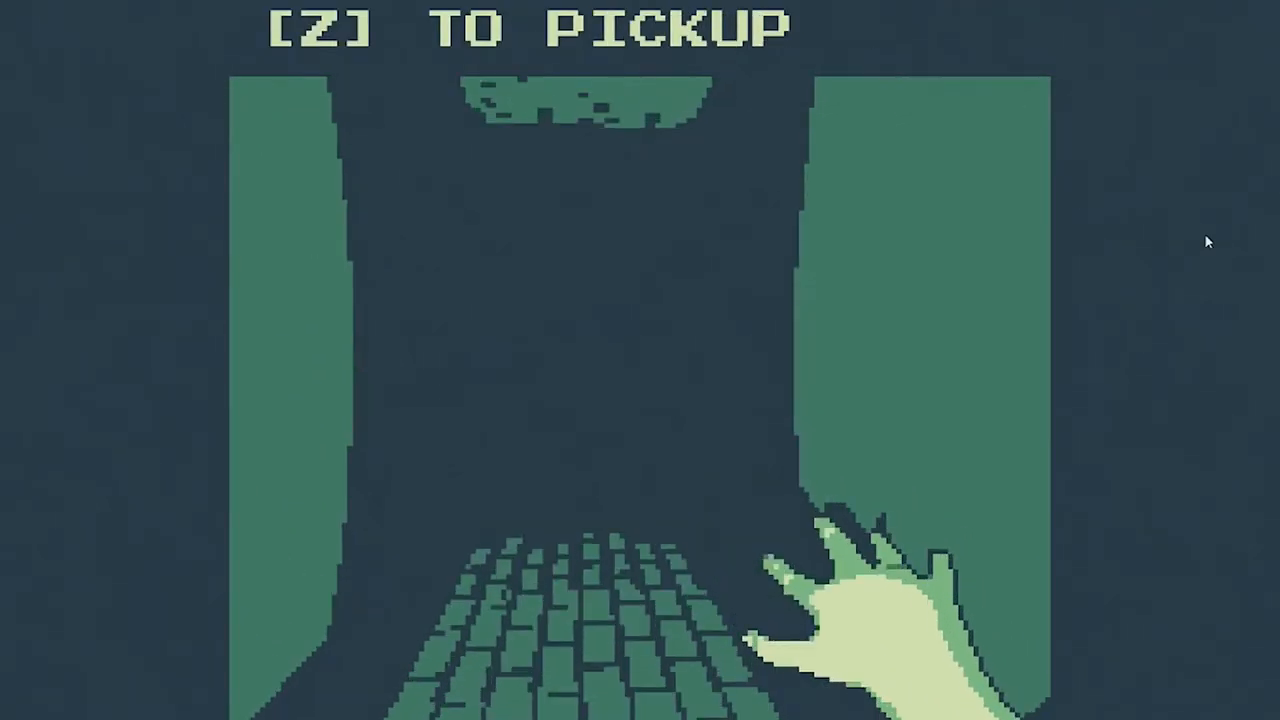
{"action": "key", "text": "z"}
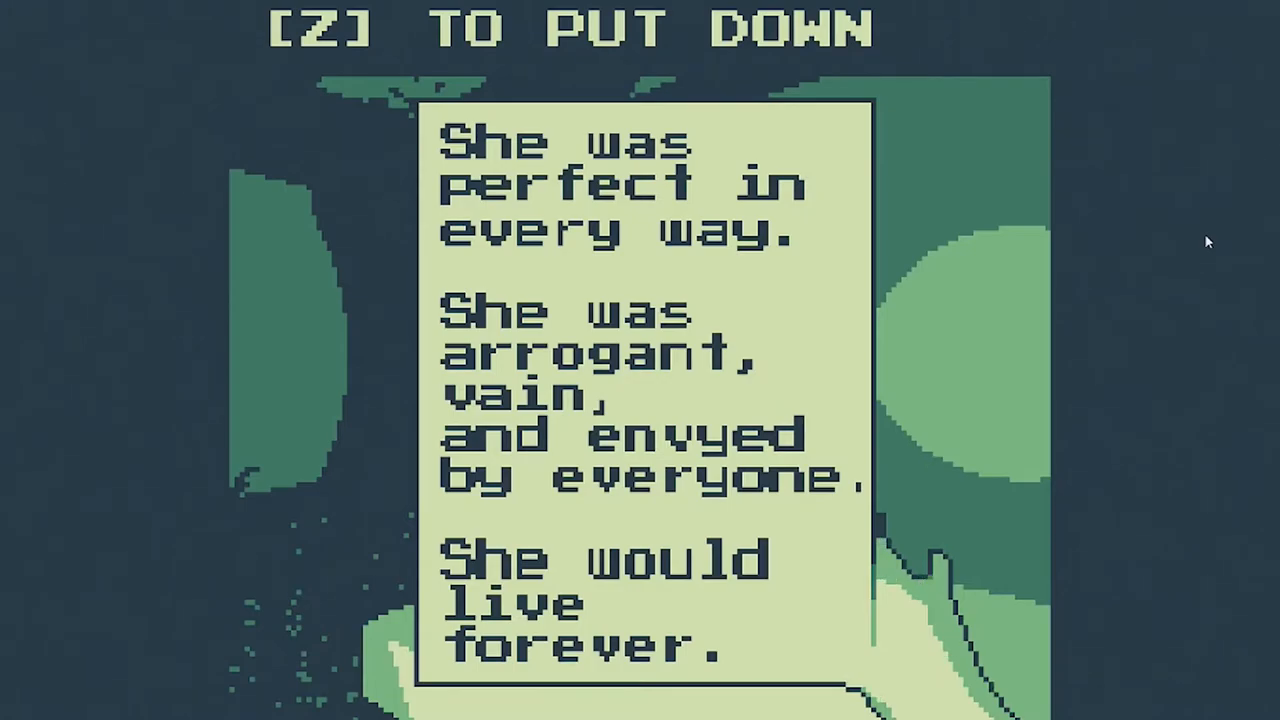
{"action": "key", "text": "z"}
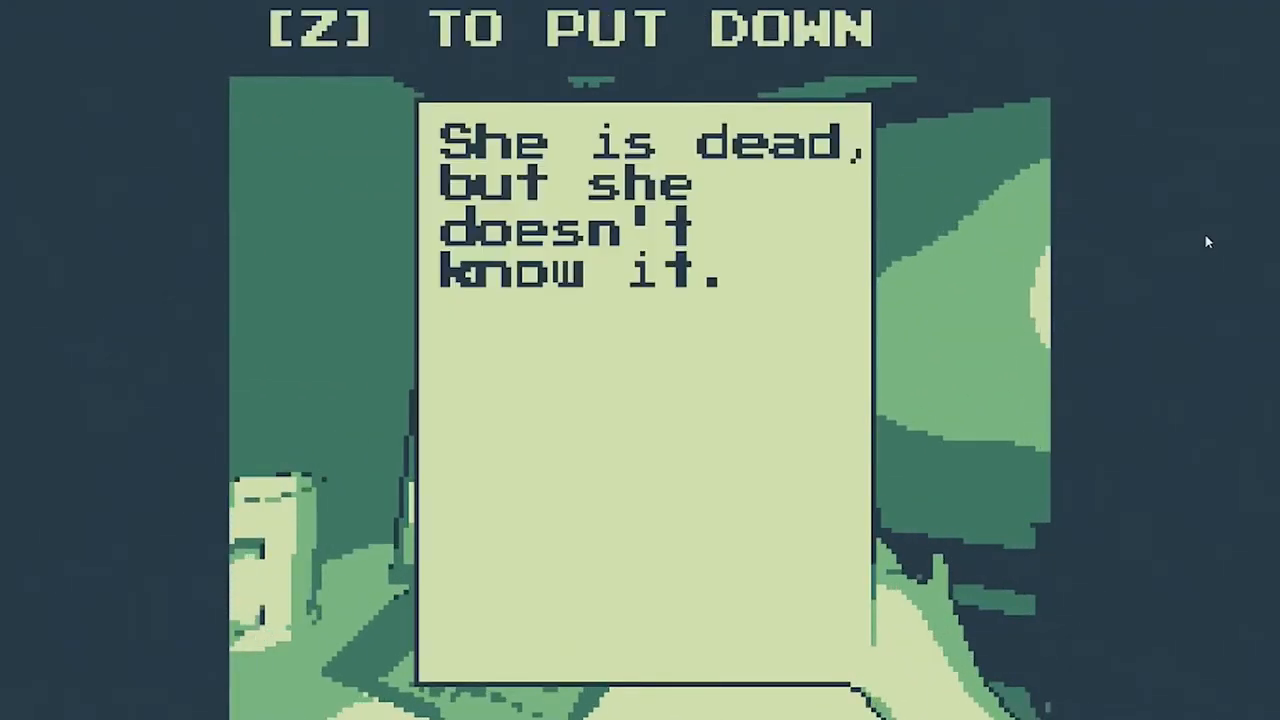
{"action": "key", "text": "z"}
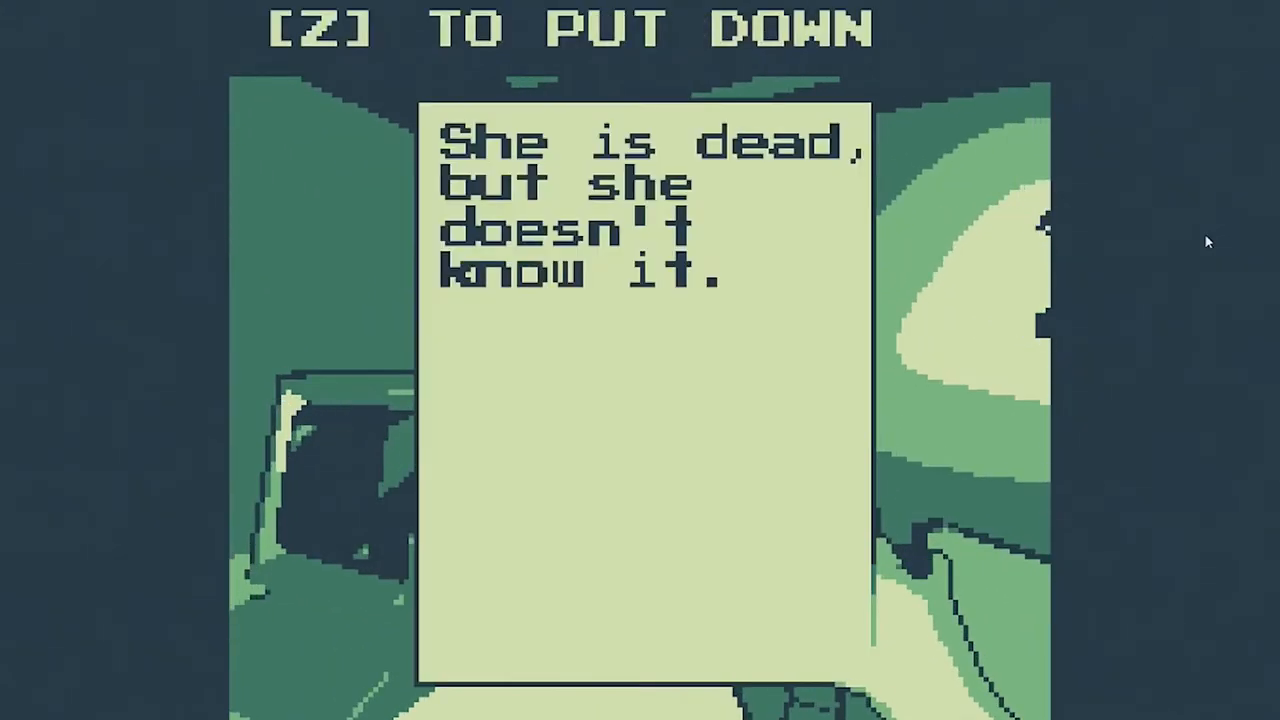
{"action": "key", "text": "z"}
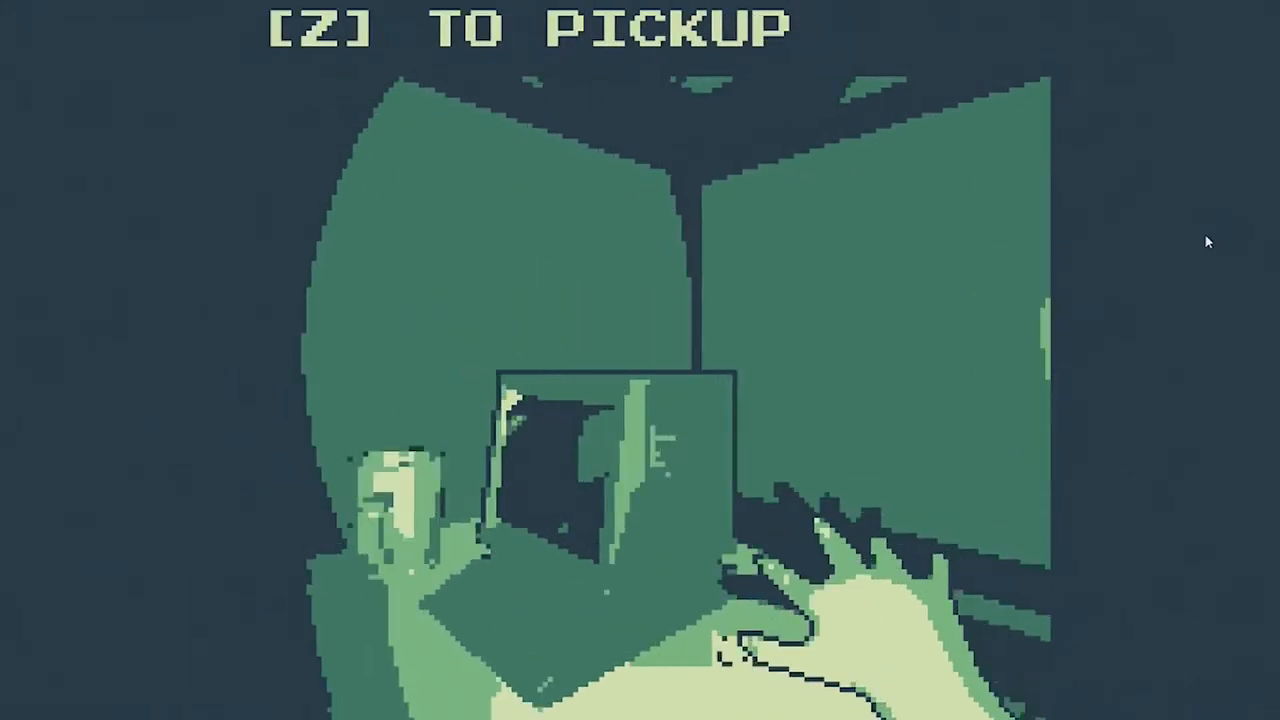
{"action": "key", "text": "z"}
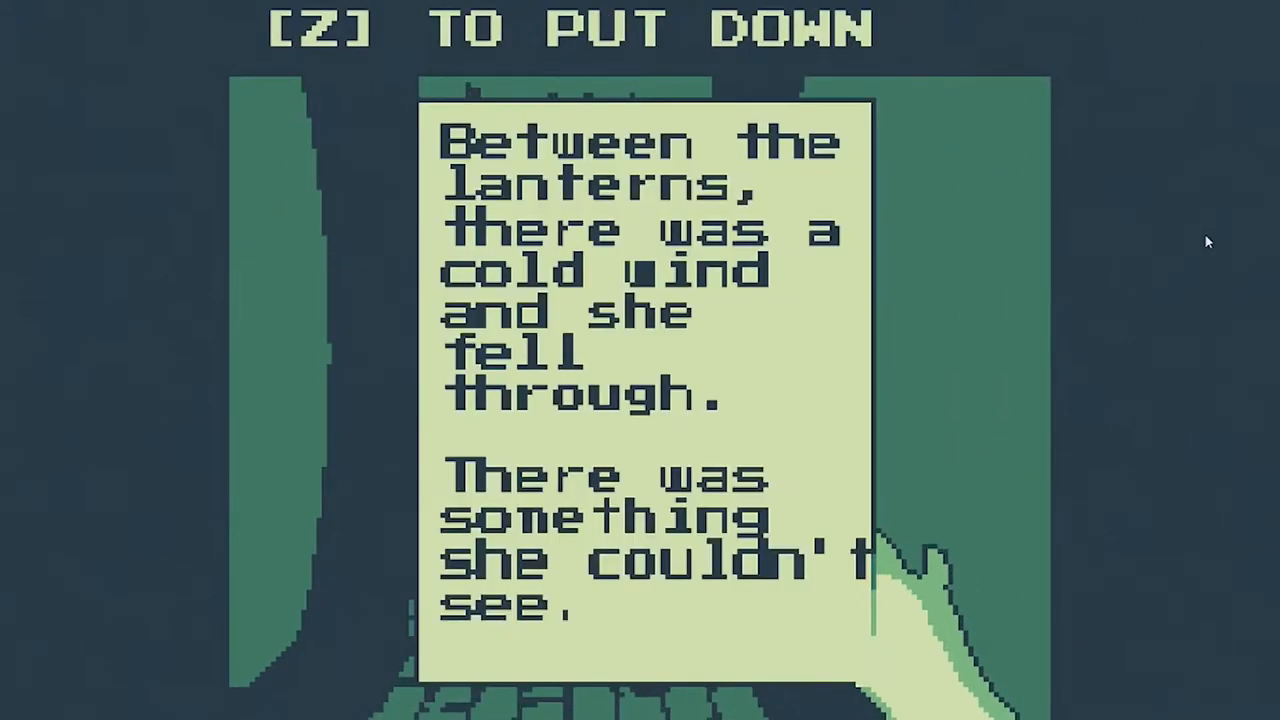
{"action": "key", "text": "z"}
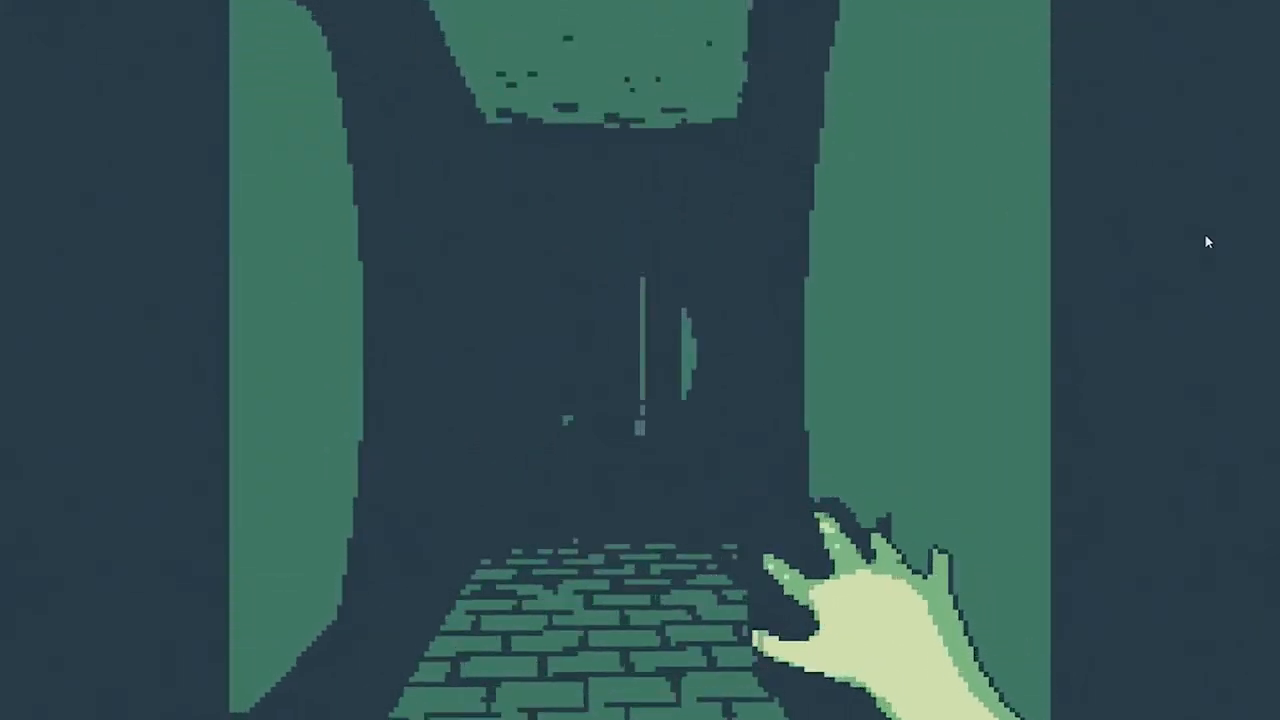
{"action": "key", "text": "w"}
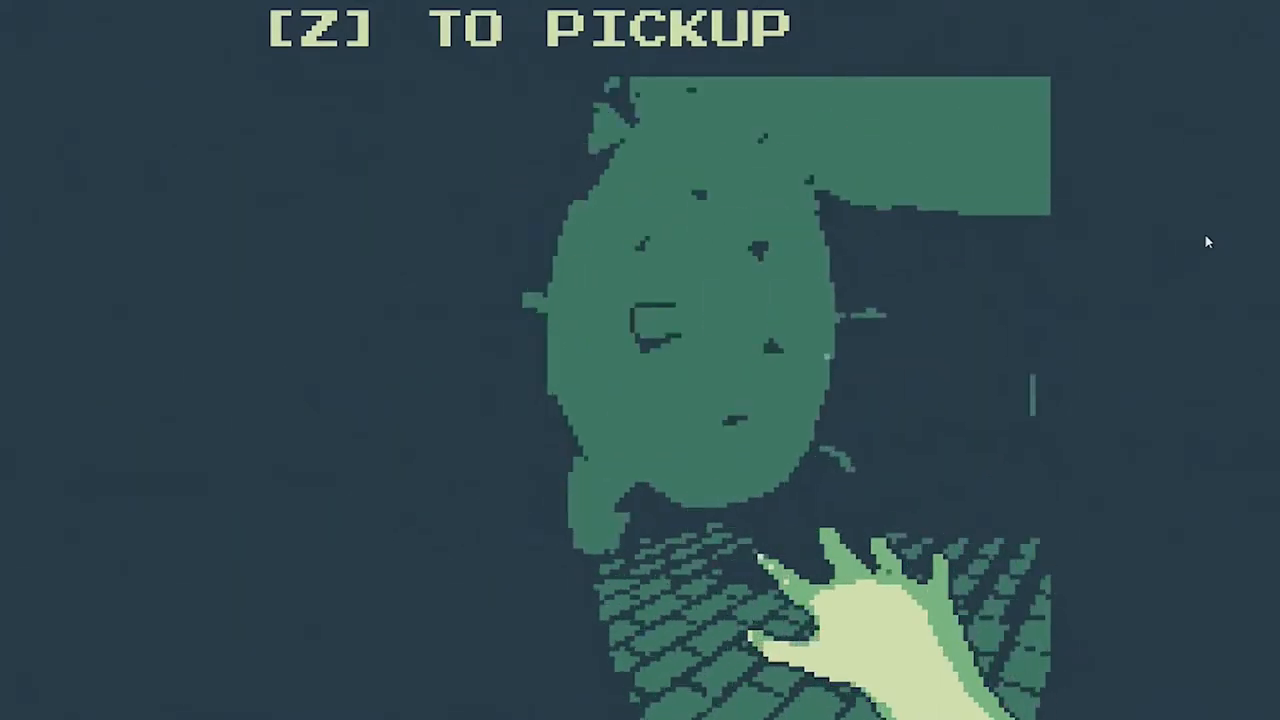
{"action": "key", "text": "z"}
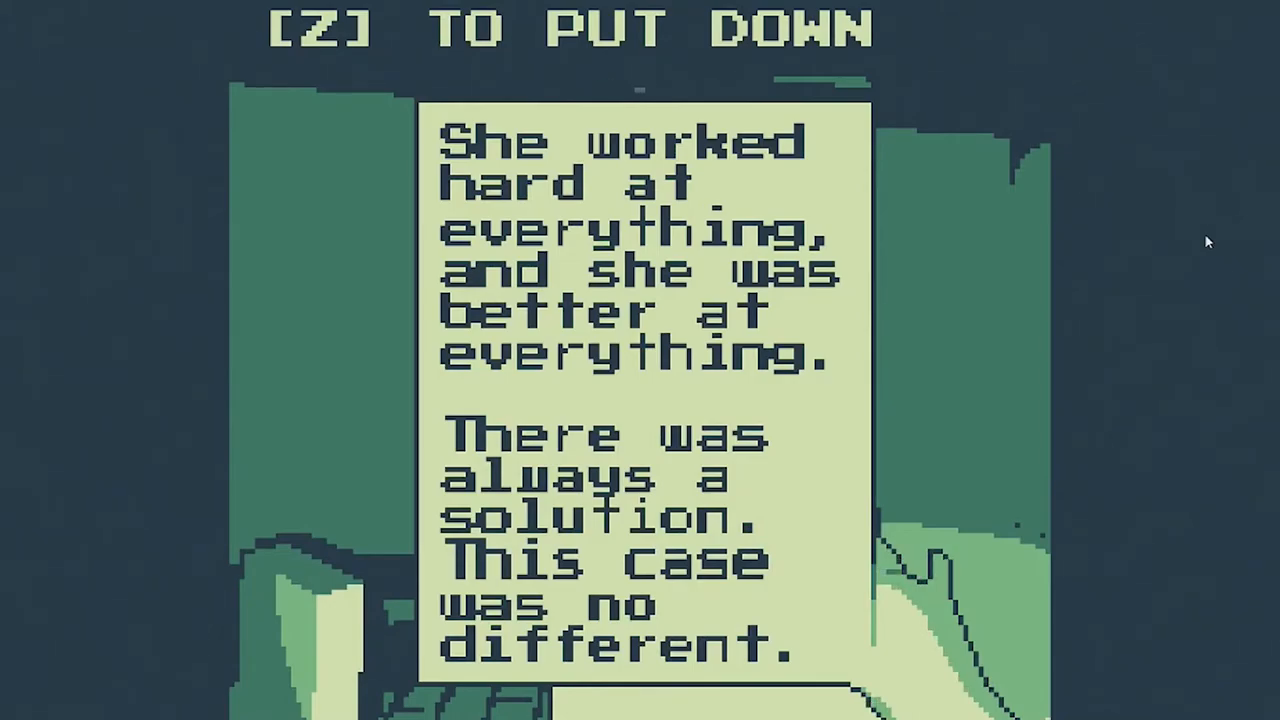
{"action": "key", "text": "z"}
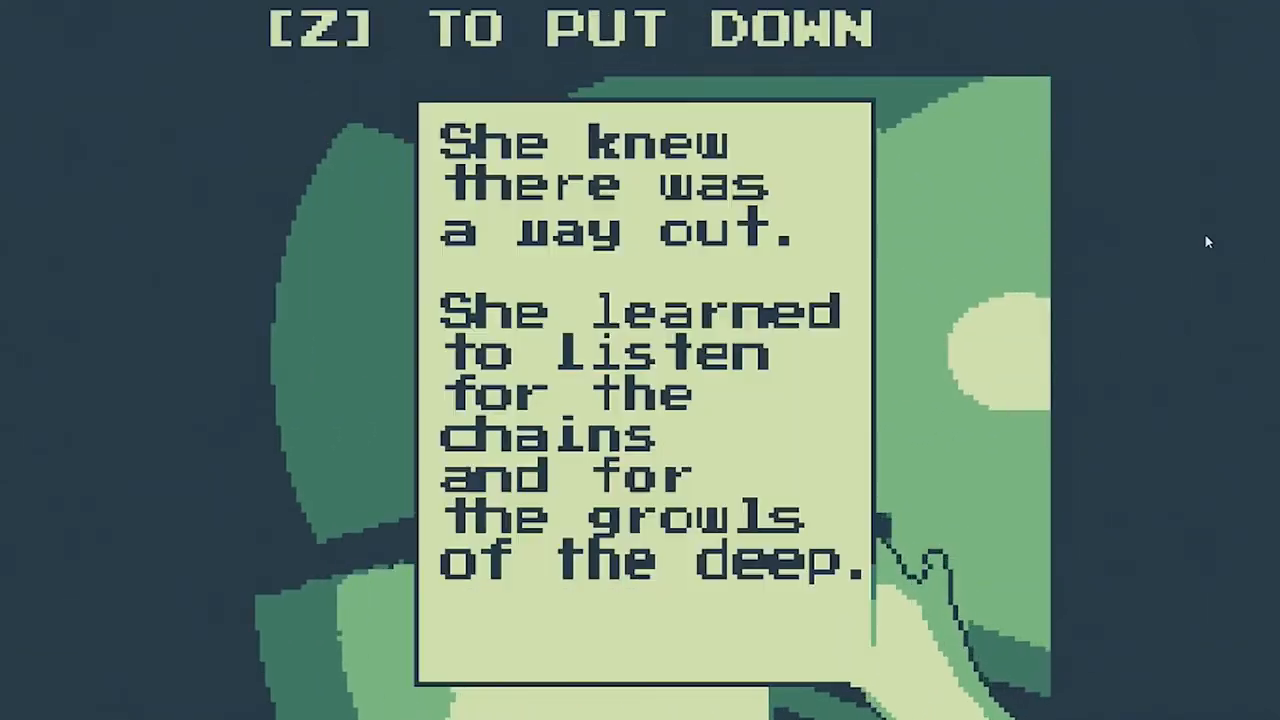
{"action": "key", "text": "z"}
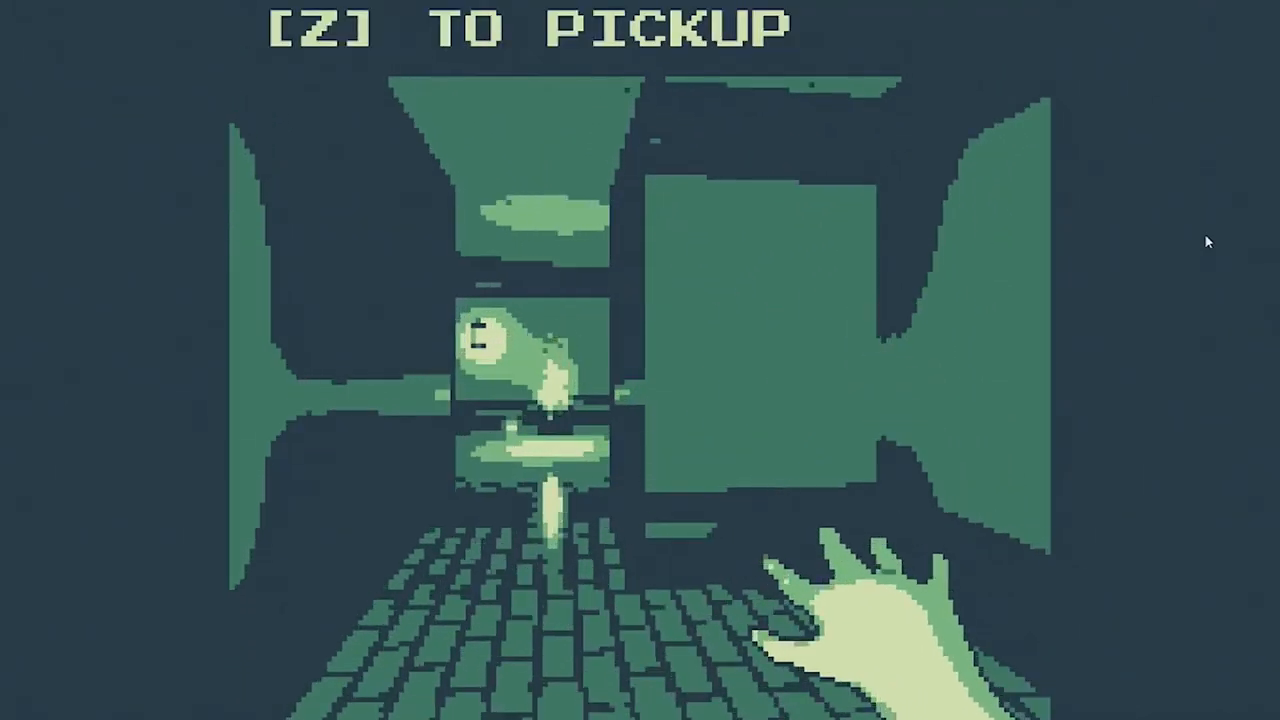
{"action": "key", "text": "z"}
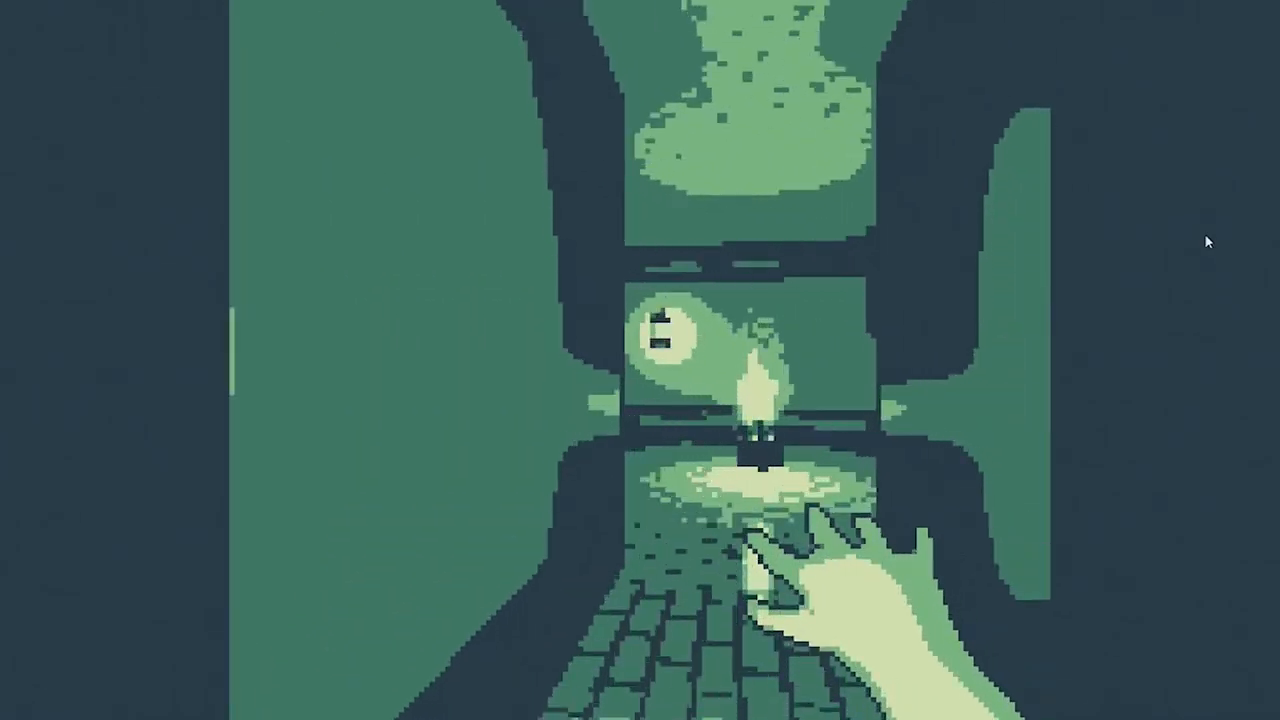